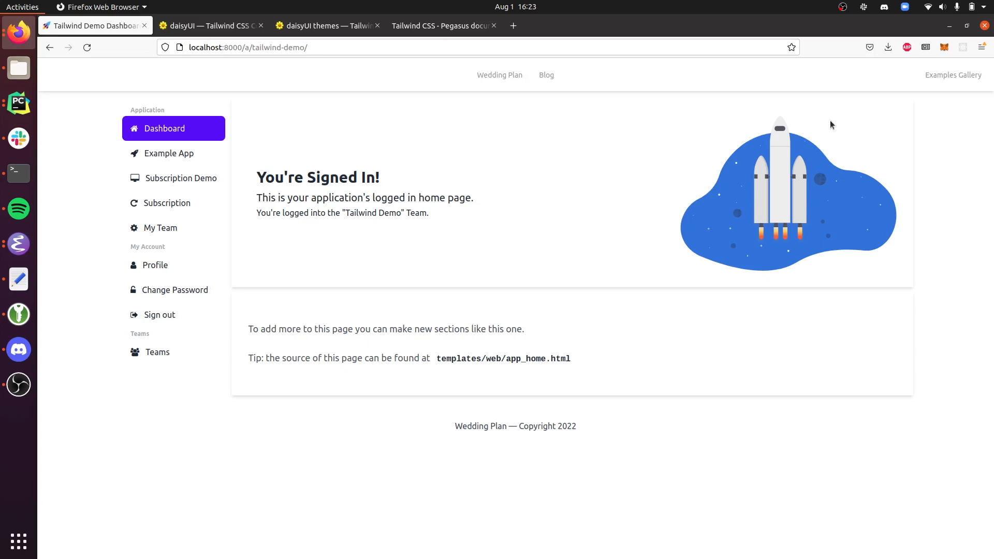
{"action": "mouse_move", "coordinate": [853, 148]}
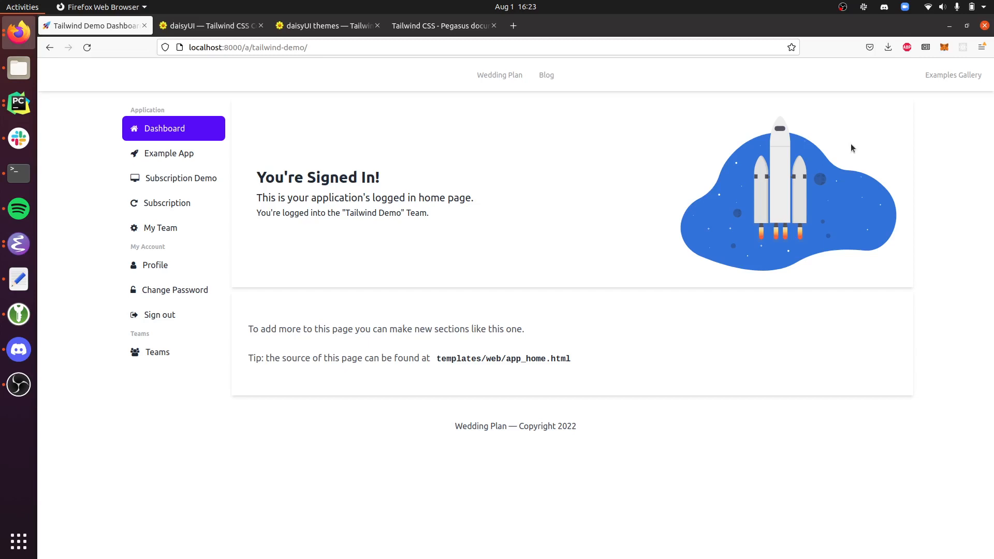
{"action": "mouse_move", "coordinate": [367, 194]}
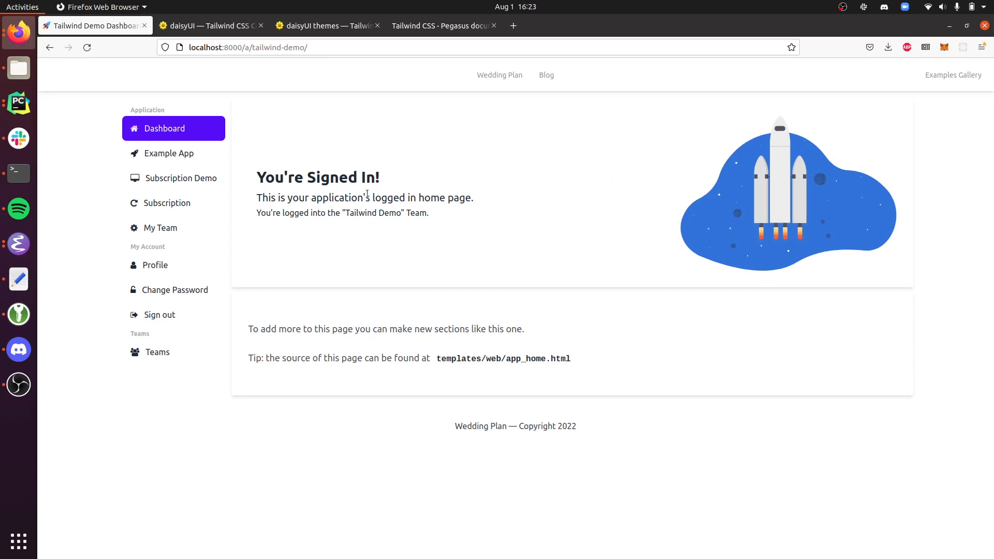
{"action": "mouse_move", "coordinate": [420, 178]}
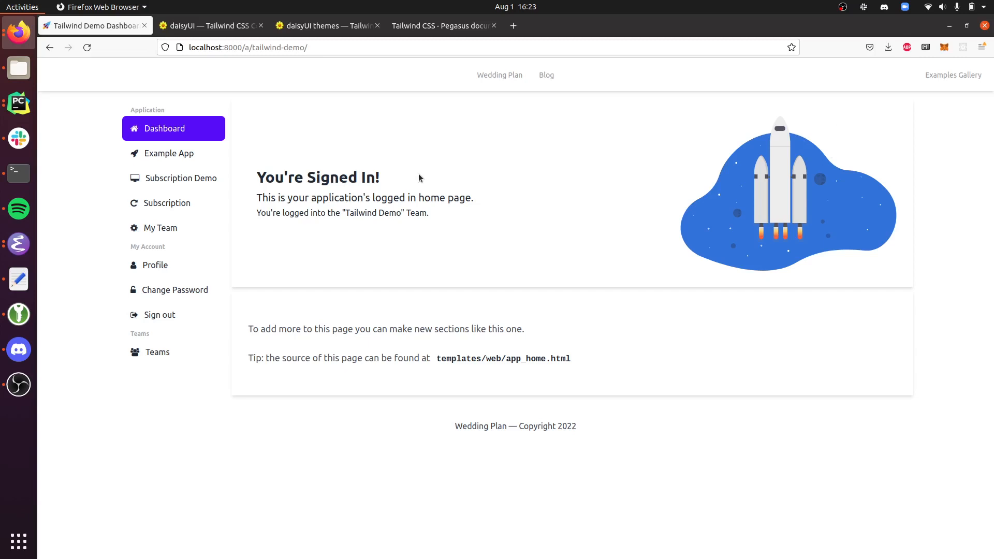
{"action": "mouse_move", "coordinate": [345, 160]}
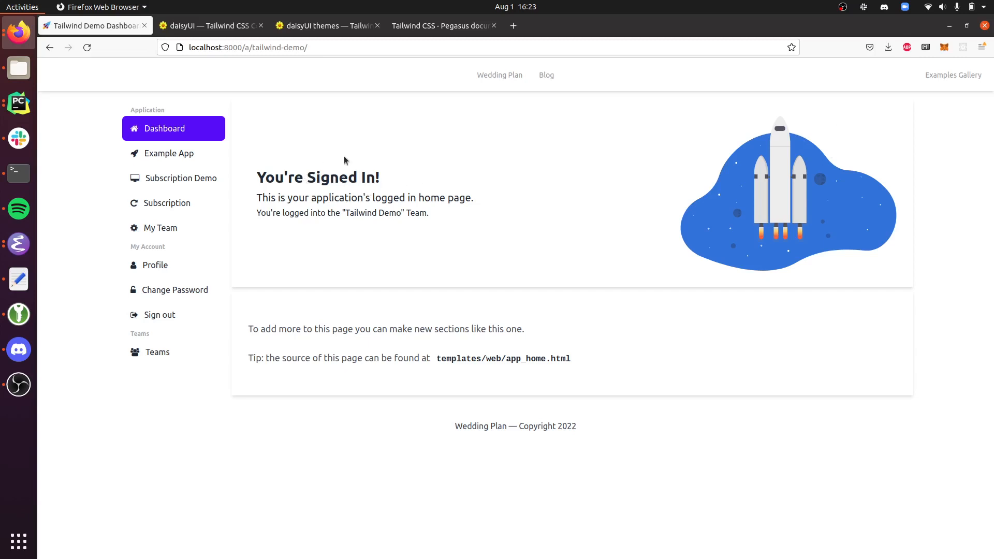
- Create player Cory, male, born 2022-05-10, in the Example App and save to show his detail page
{"action": "left_click", "coordinate": [168, 154]}
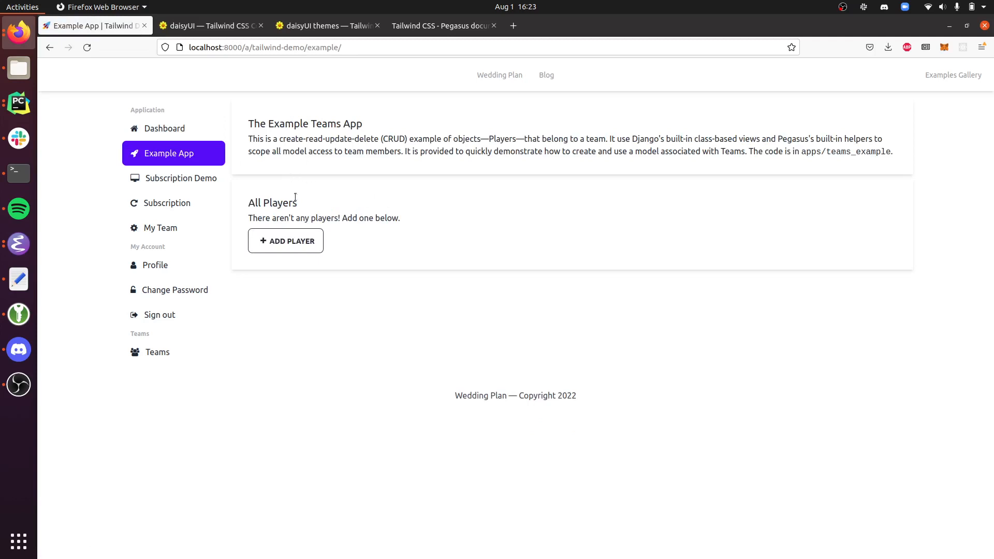
{"action": "left_click", "coordinate": [285, 240]}
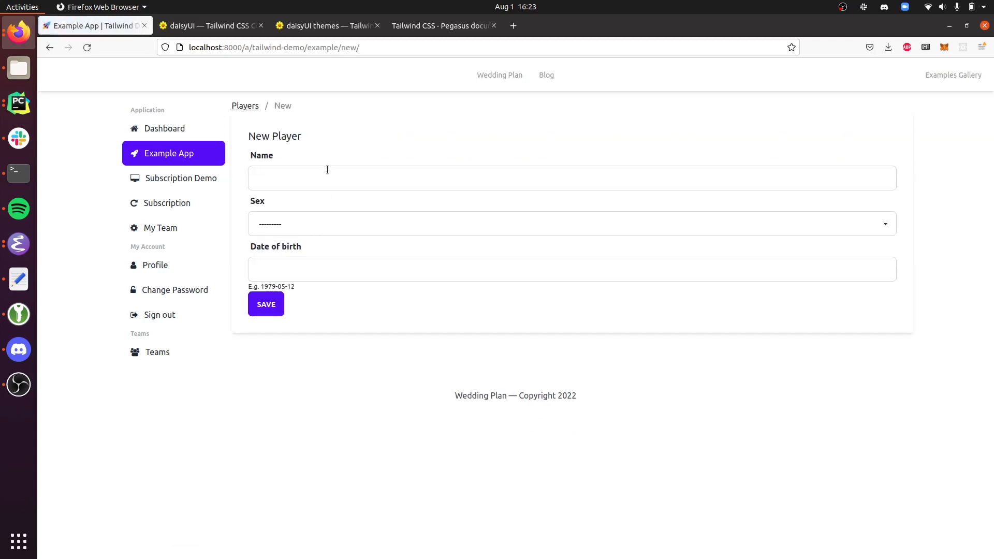
{"action": "type", "text": "Cory"}
{"action": "type", "text": "2022-"}
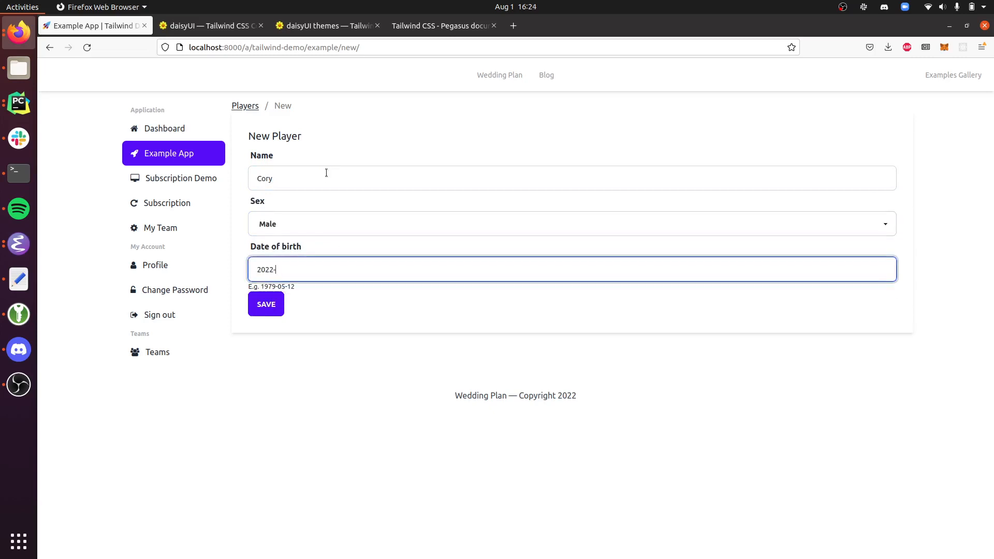
{"action": "type", "text": "05-10"}
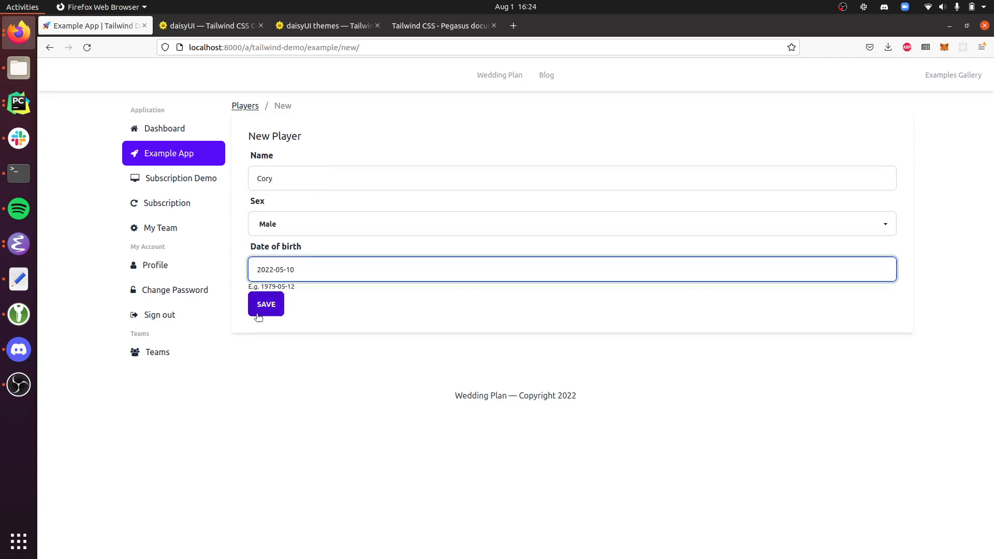
{"action": "left_click", "coordinate": [265, 304]}
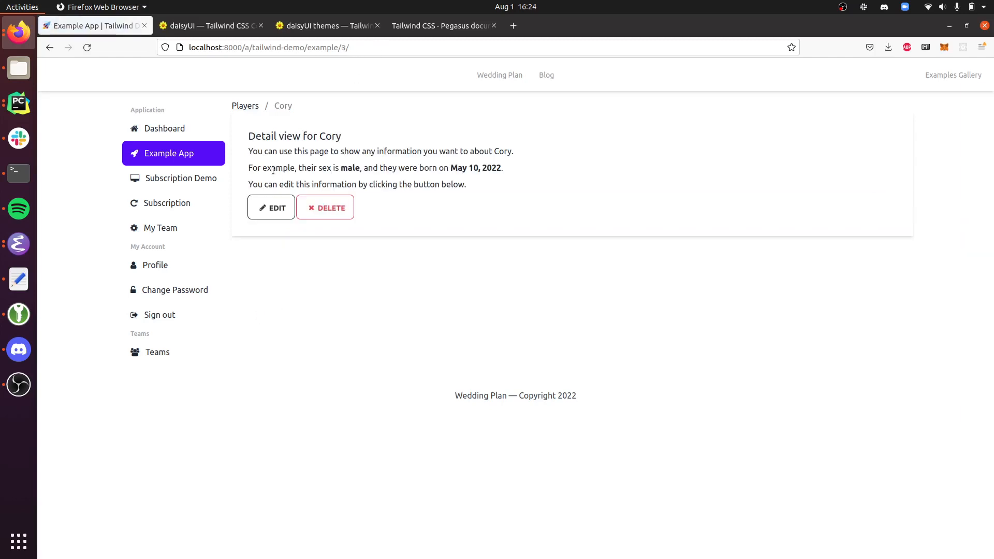
- View the subscription plans with monthly pricing selected
{"action": "left_click", "coordinate": [180, 178]}
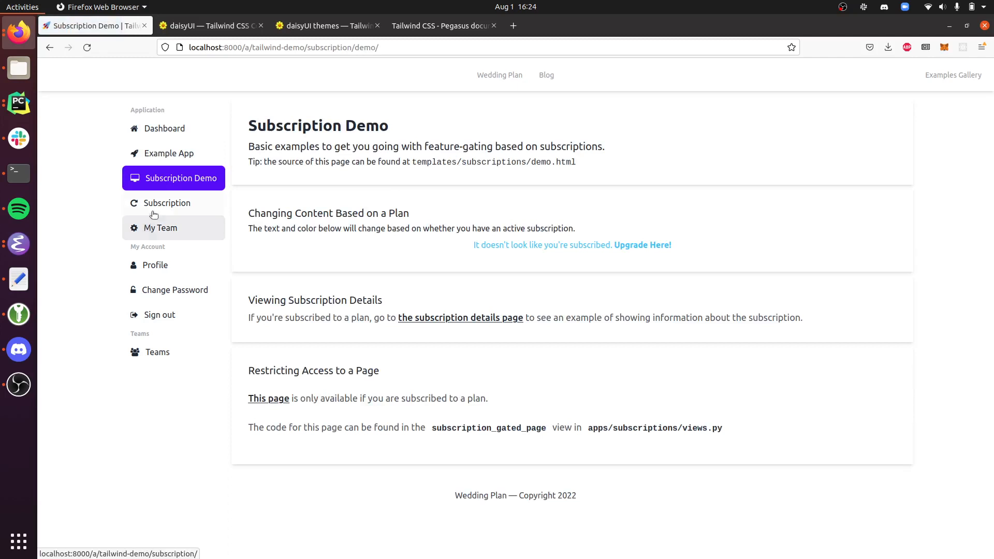
{"action": "left_click", "coordinate": [167, 203]}
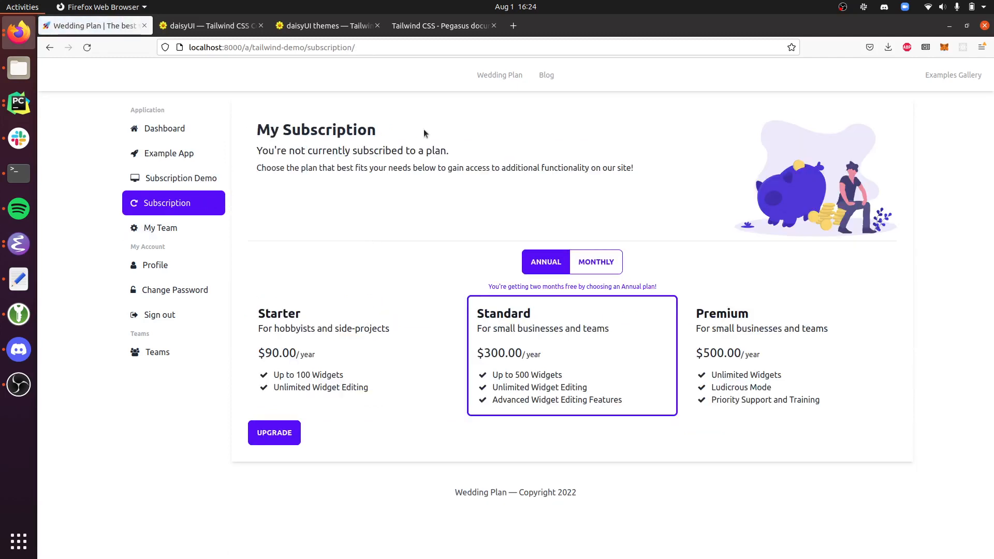
{"action": "mouse_move", "coordinate": [565, 239]}
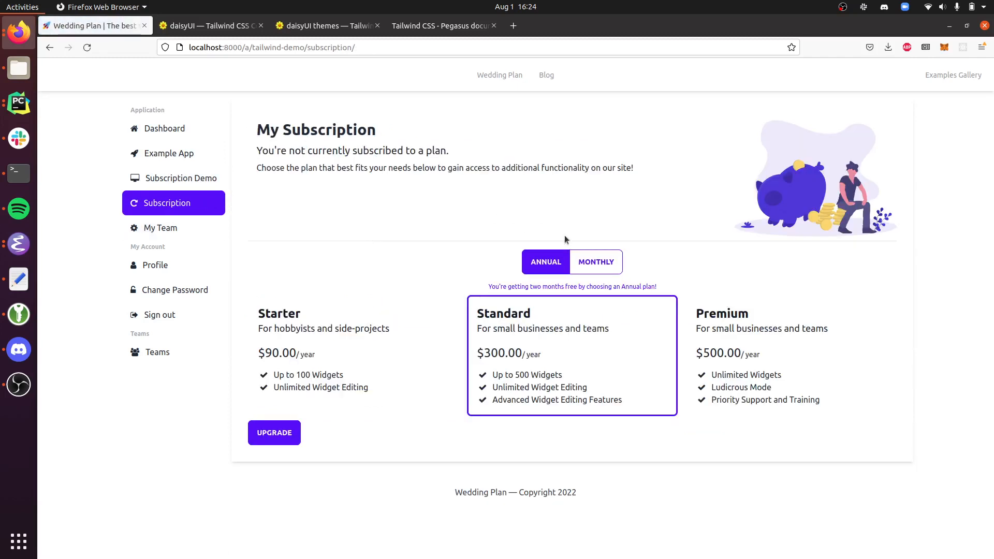
{"action": "left_click", "coordinate": [596, 261]}
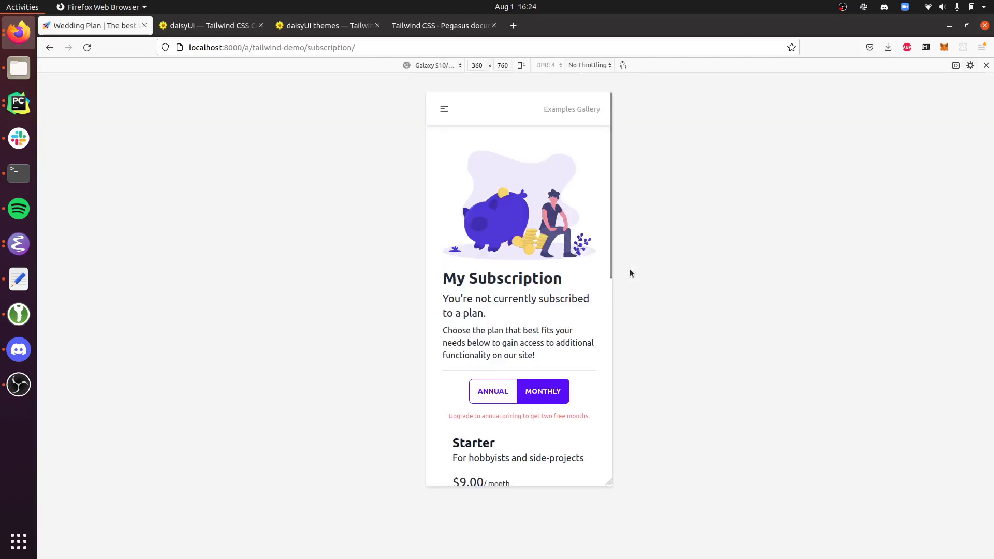
{"action": "mouse_move", "coordinate": [600, 269]}
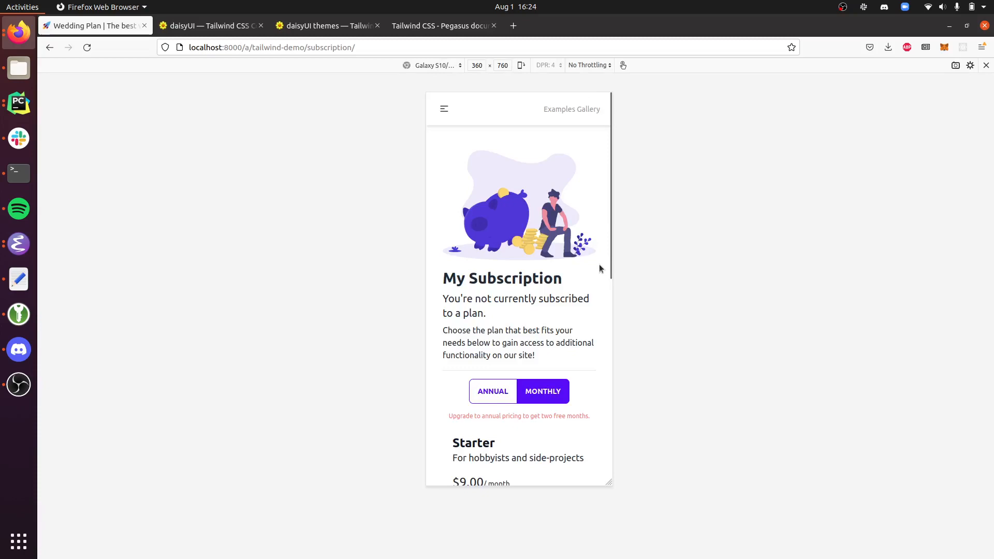
{"action": "scroll", "scroll_direction": "down", "scroll_amount": 3}
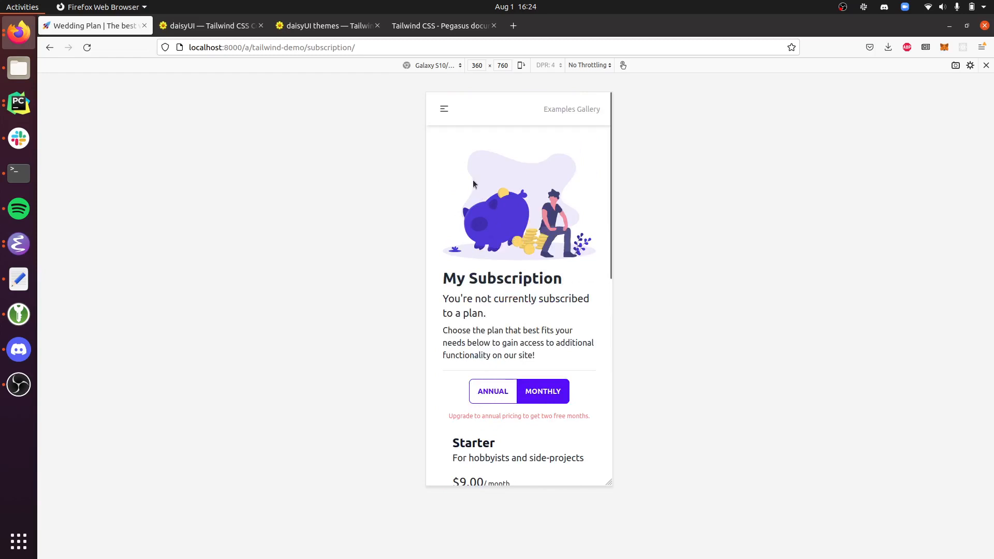
- Check the phone-sized navigation menu and the profile page, then return to the dashboard
{"action": "left_click", "coordinate": [443, 109]}
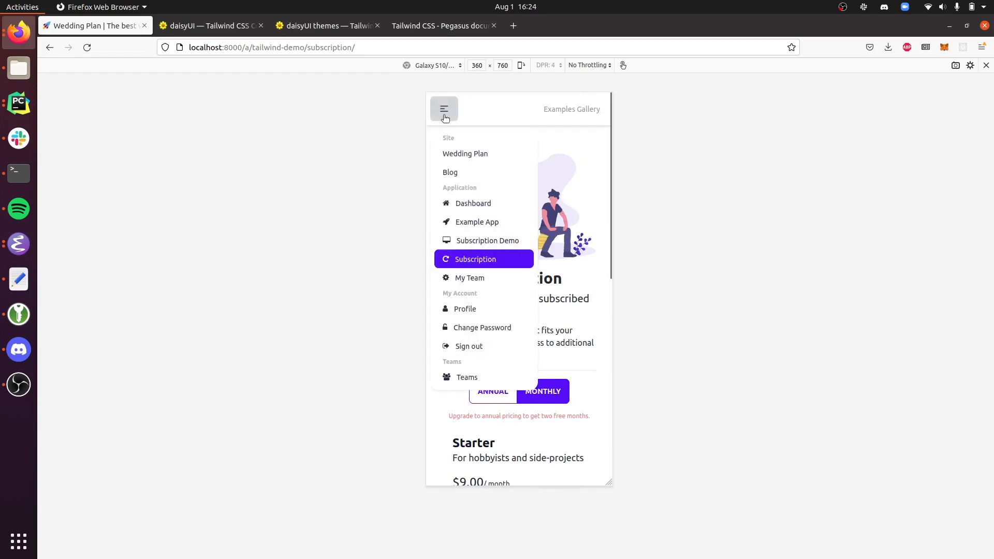
{"action": "left_click", "coordinate": [443, 110]}
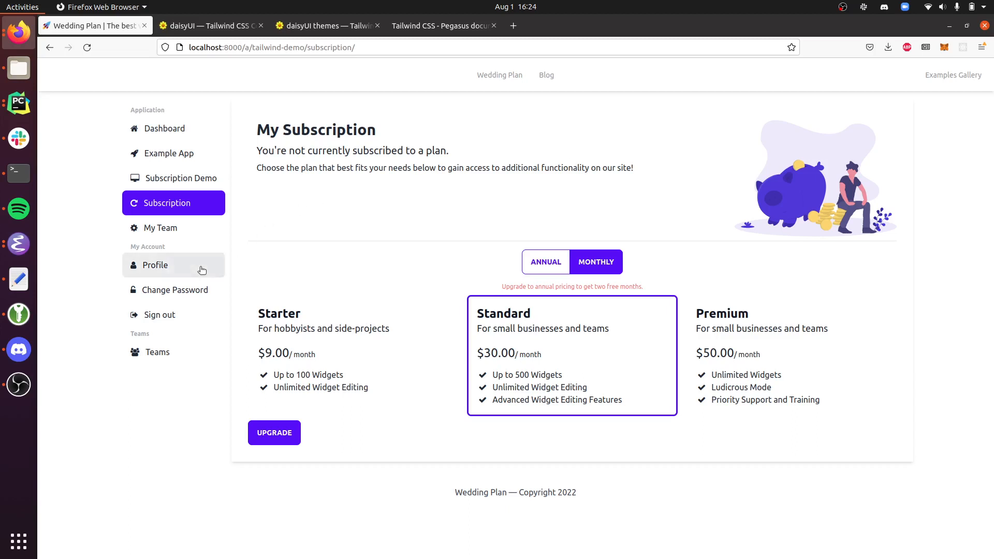
{"action": "left_click", "coordinate": [156, 265]}
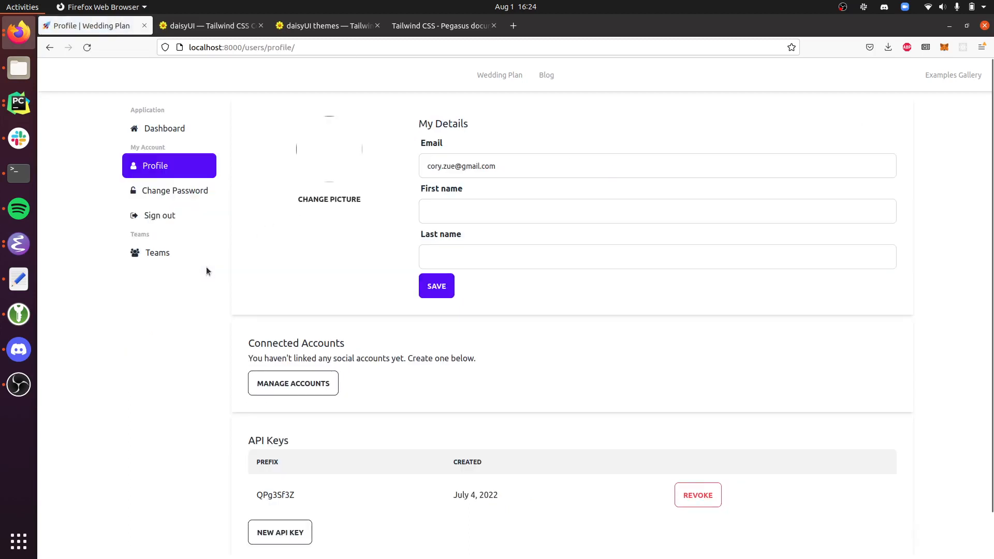
{"action": "mouse_move", "coordinate": [180, 133]}
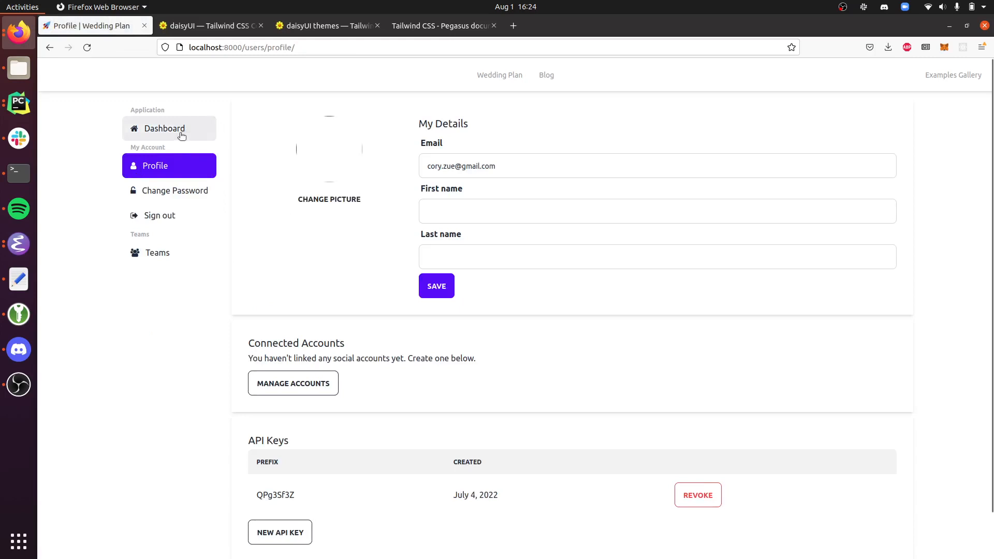
{"action": "left_click", "coordinate": [170, 129]}
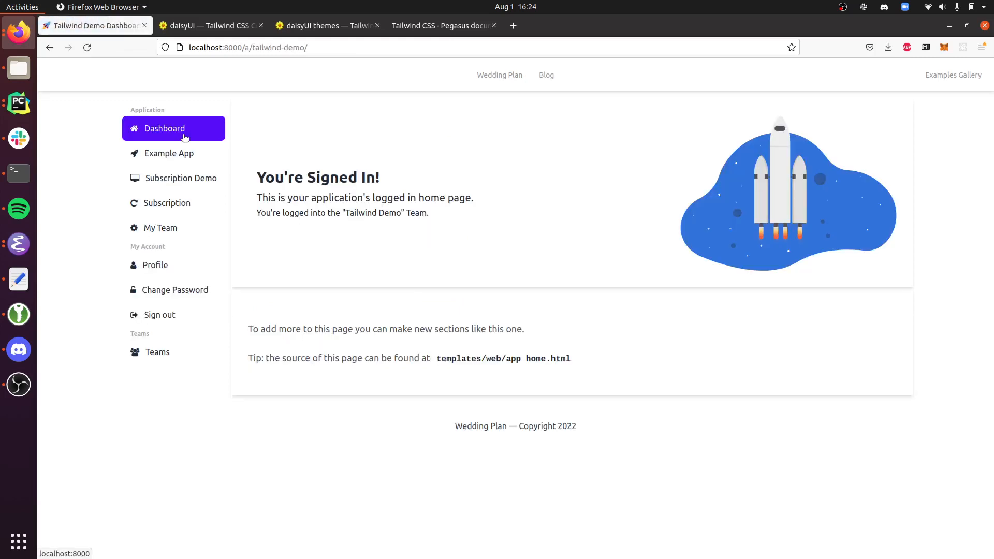
- Browse the daisyUI components catalogue down through entries like Button, Card and Checkbox
{"action": "left_click", "coordinate": [204, 25]}
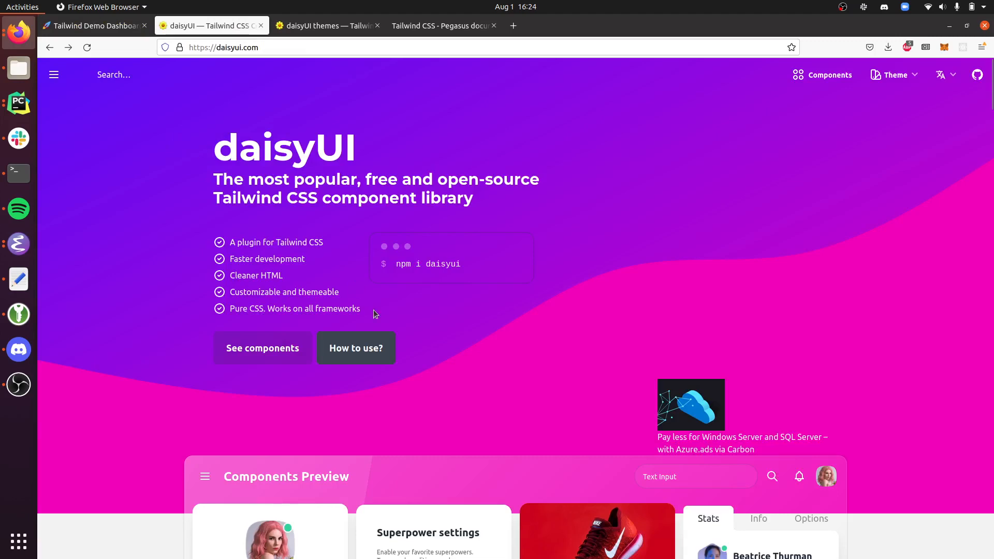
{"action": "left_click", "coordinate": [263, 347]}
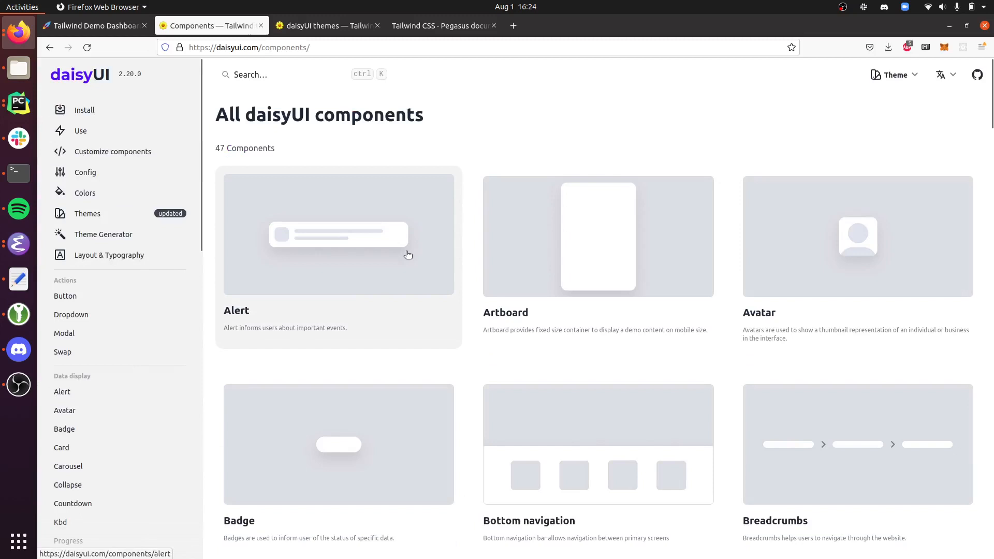
{"action": "scroll", "scroll_direction": "down", "scroll_amount": 3}
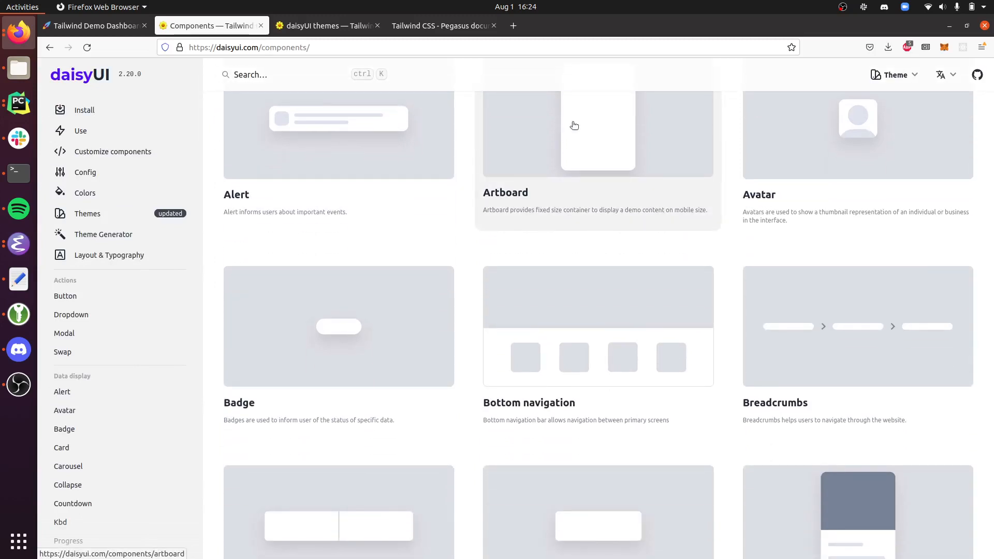
{"action": "scroll", "scroll_direction": "down", "scroll_amount": 3}
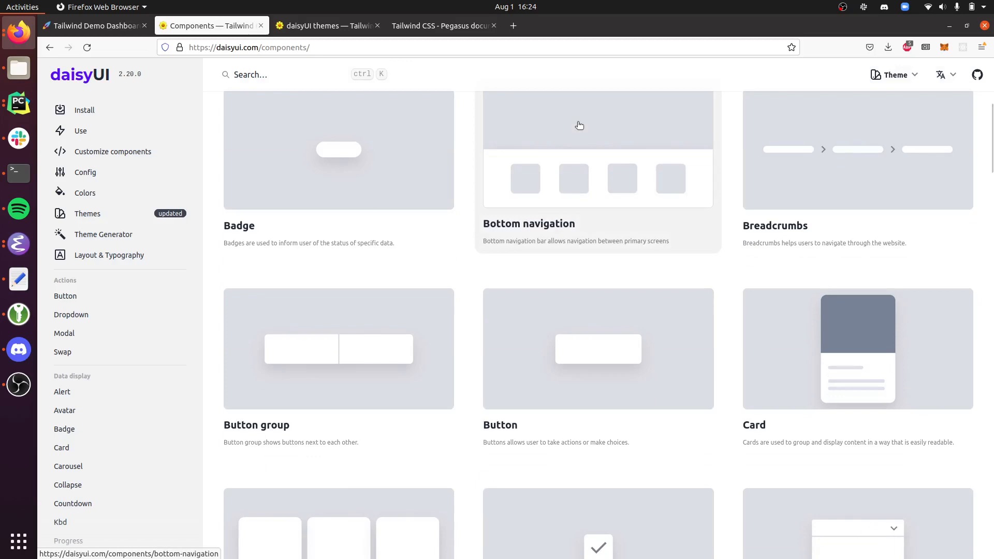
{"action": "scroll", "scroll_direction": "down", "scroll_amount": 3}
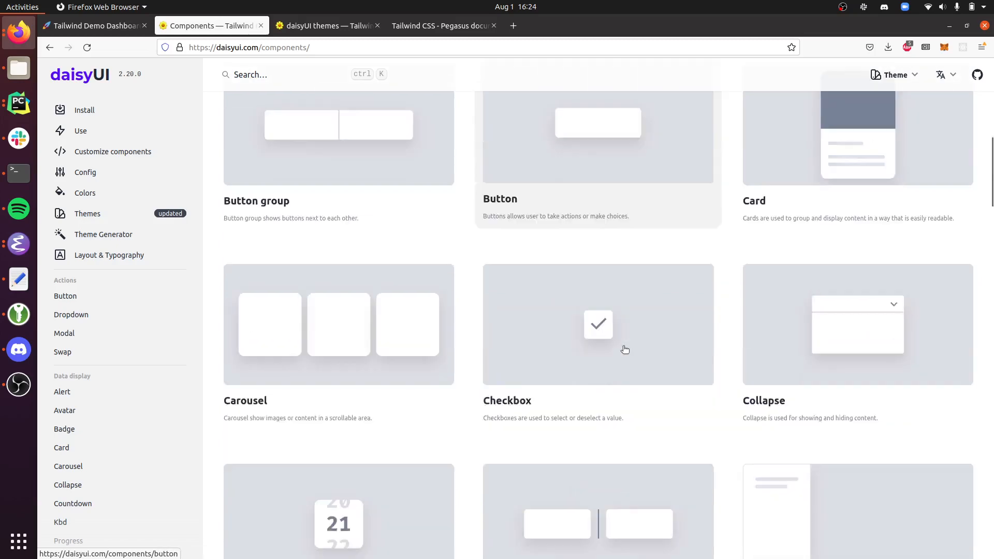
{"action": "scroll", "scroll_direction": "down", "scroll_amount": 3}
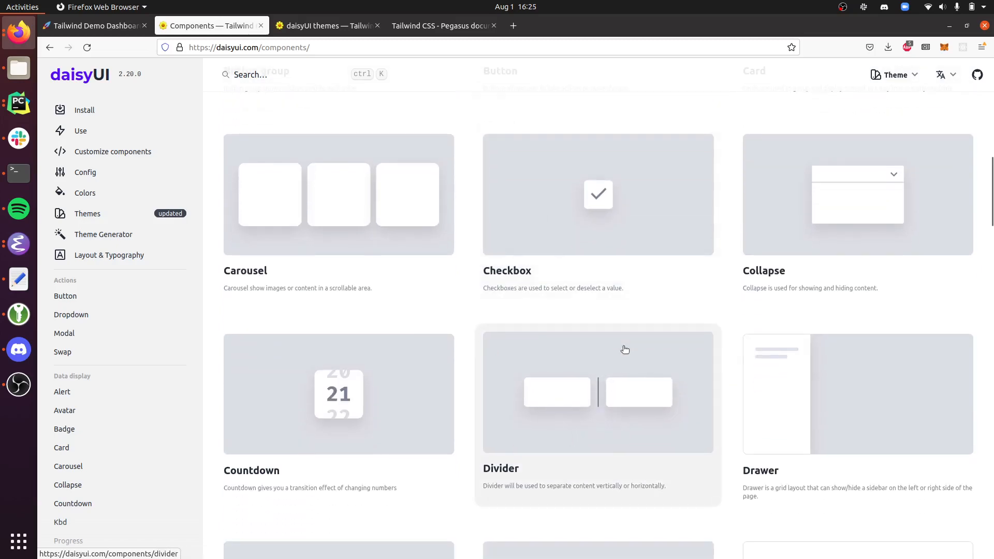
{"action": "scroll", "scroll_direction": "down", "scroll_amount": 3}
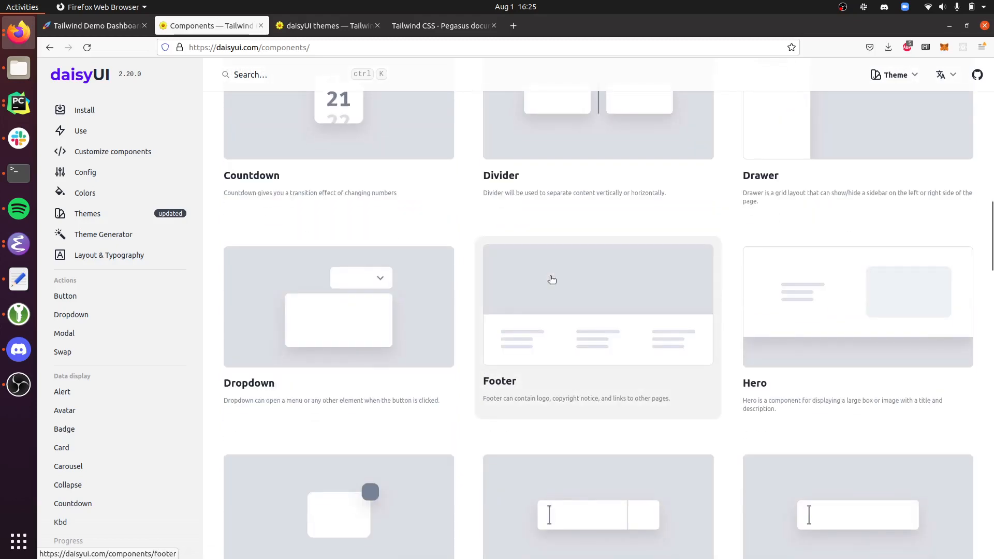
{"action": "scroll", "scroll_direction": "down", "scroll_amount": 3}
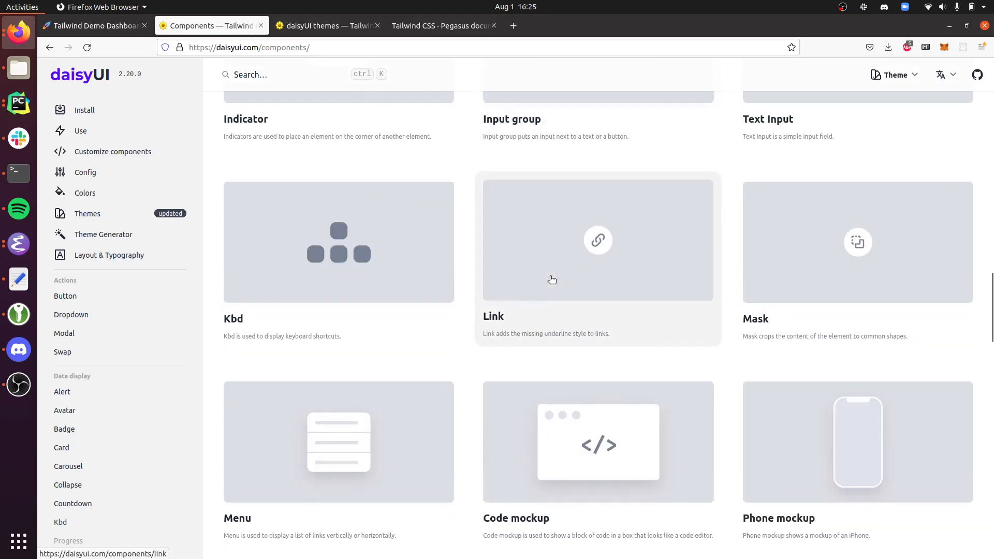
{"action": "scroll", "scroll_direction": "down", "scroll_amount": 3}
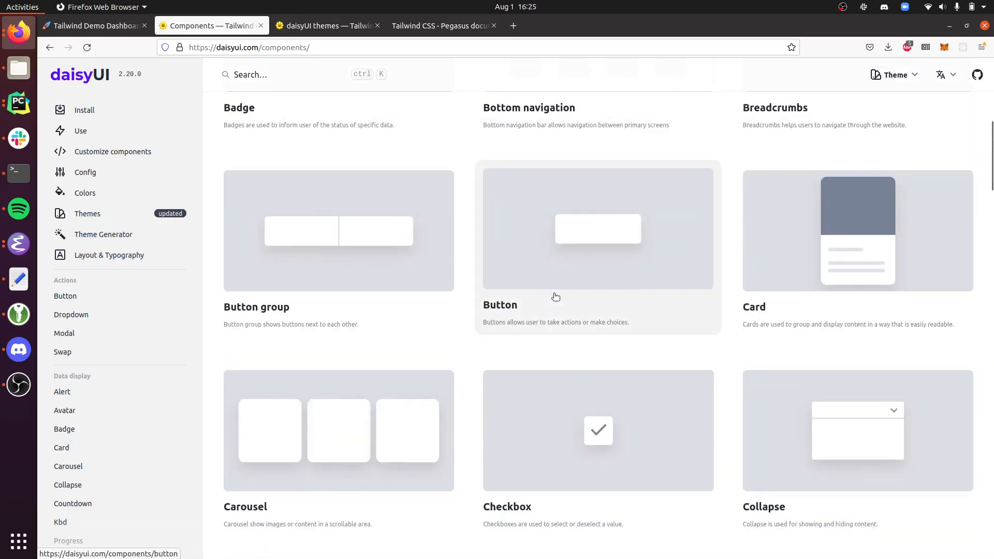
- Show the daisyUI List of themes section with light, dark, cupcake and cyberpunk
{"action": "left_click", "coordinate": [325, 25]}
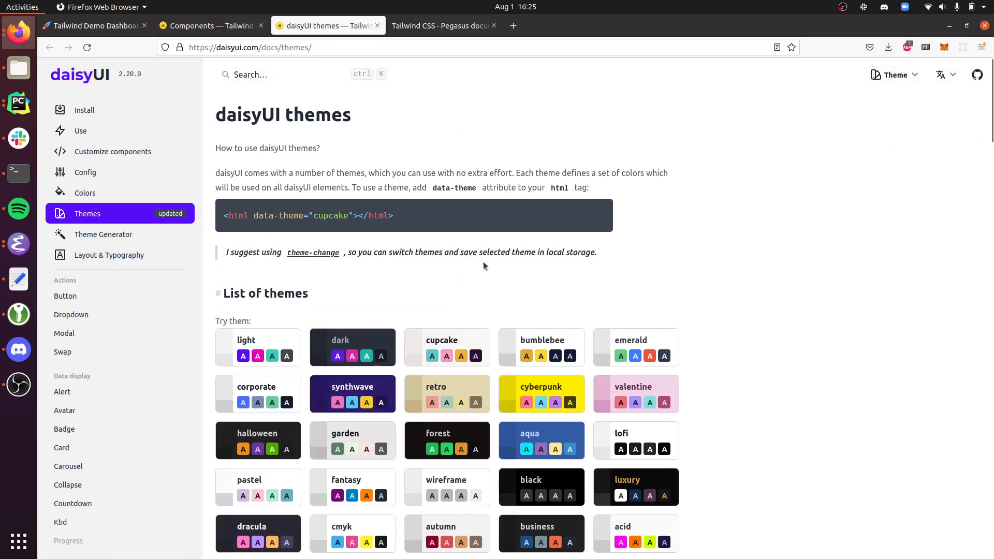
{"action": "scroll", "scroll_direction": "down", "scroll_amount": 3}
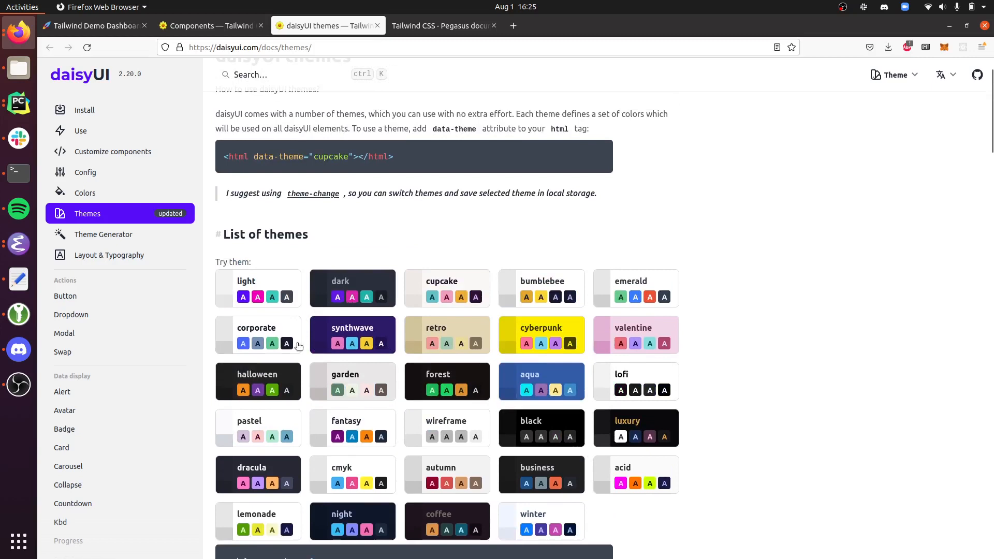
{"action": "mouse_move", "coordinate": [145, 241]}
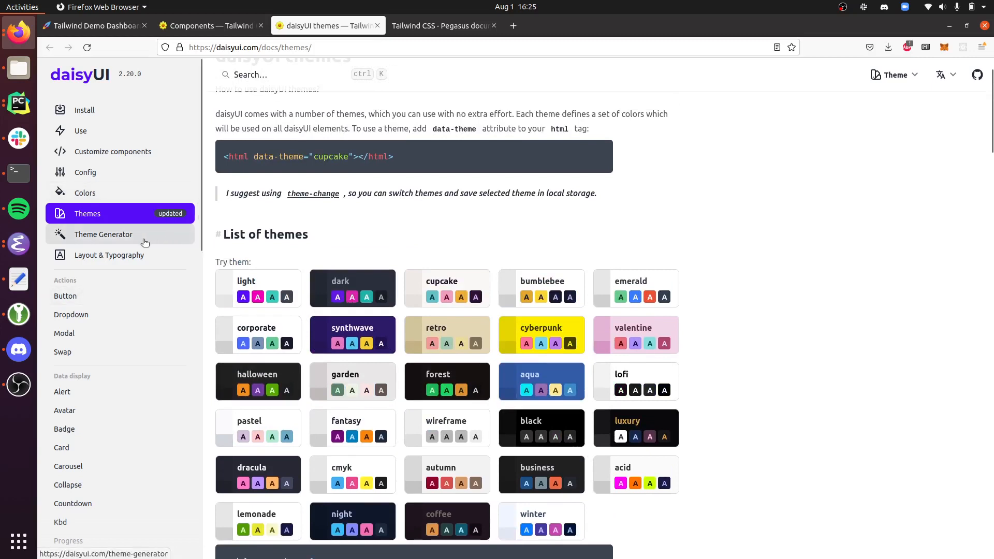
{"action": "mouse_move", "coordinate": [360, 245]}
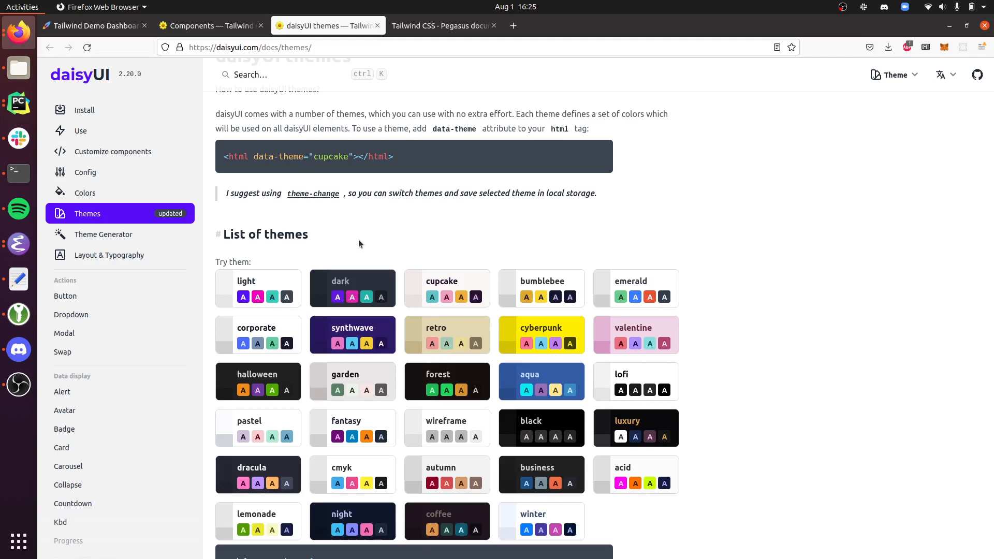
- Add data-theme="dark" to the <html> tag in base.html
{"action": "key", "text": "alt+Tab"}
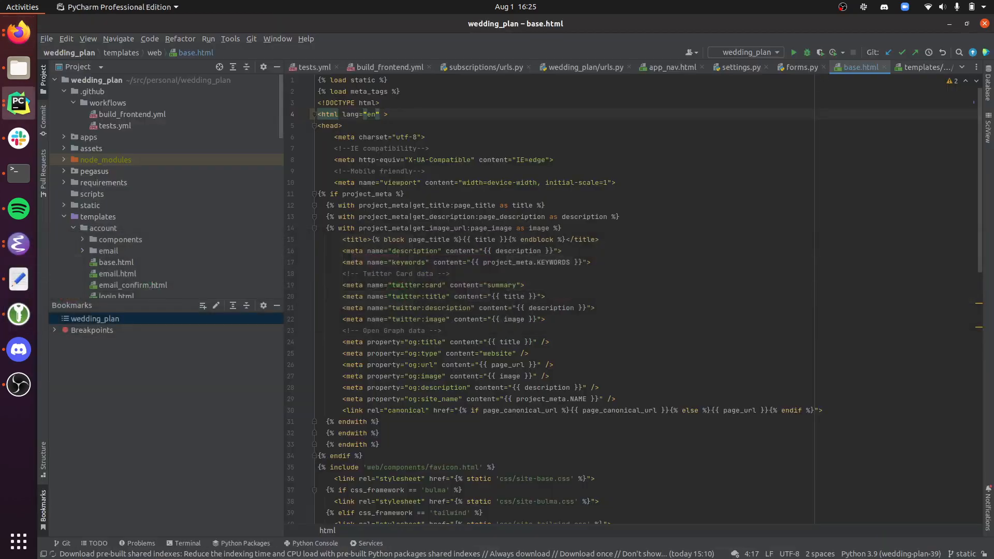
{"action": "type", "text": "data-theme=\"\""}
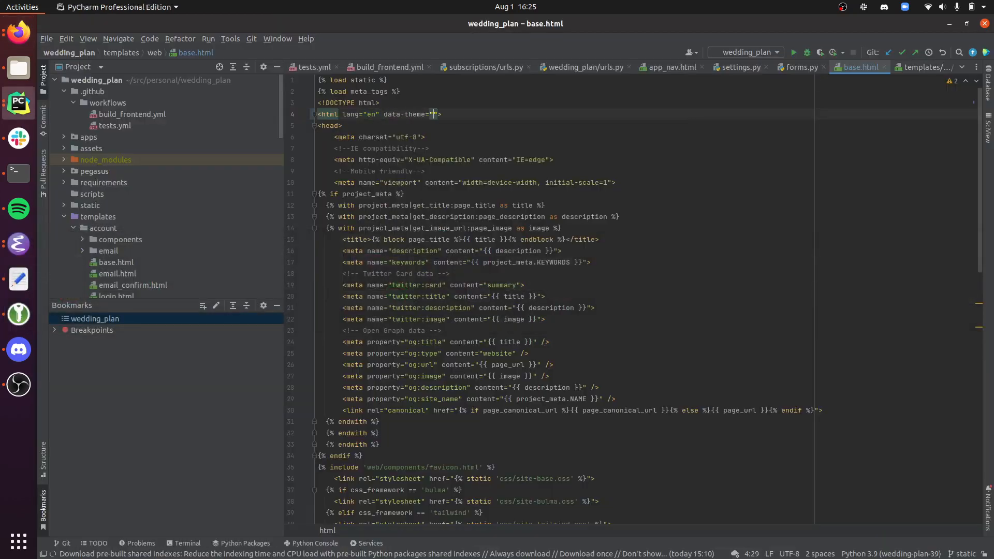
{"action": "type", "text": "dark"}
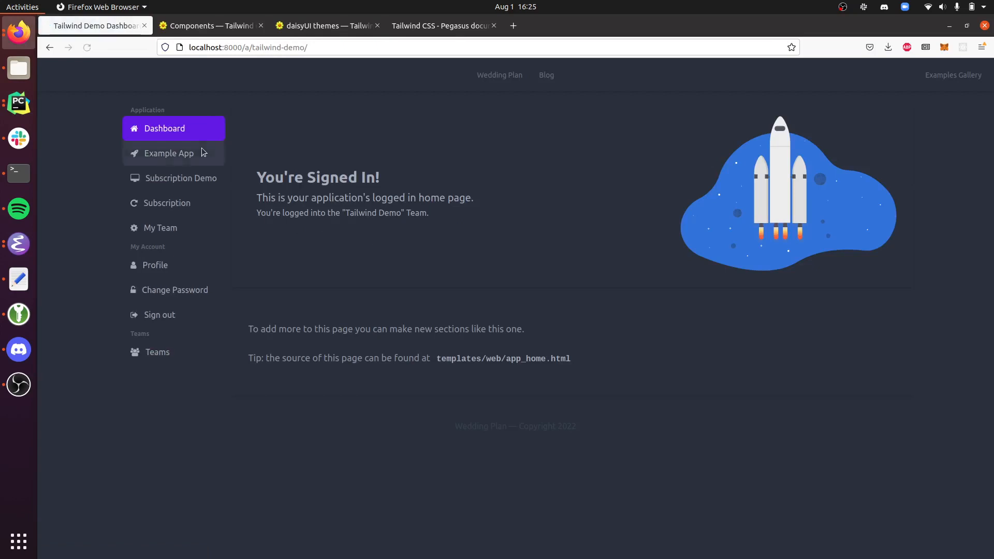
- Show the dark-themed All Players table listing Cory
{"action": "left_click", "coordinate": [168, 153]}
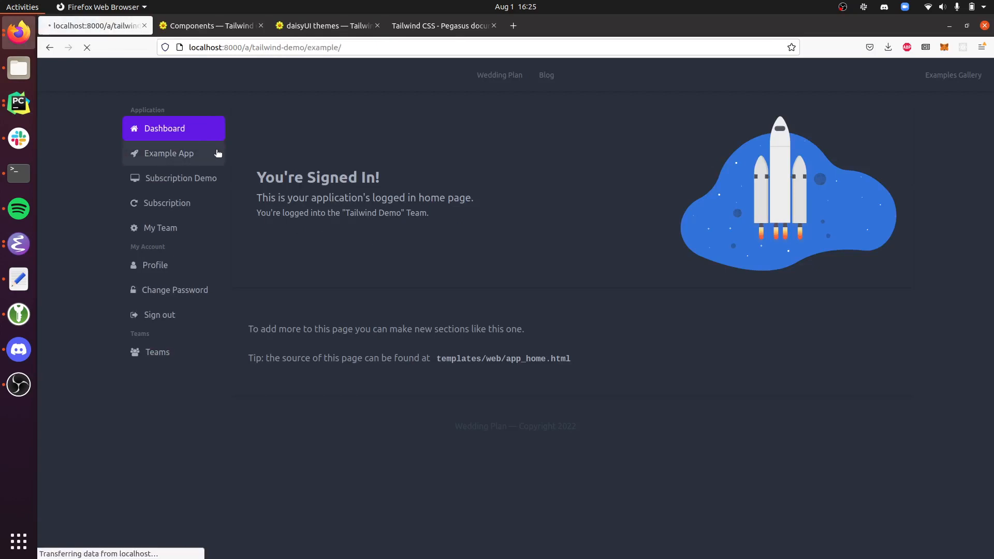
{"action": "left_click", "coordinate": [168, 153]}
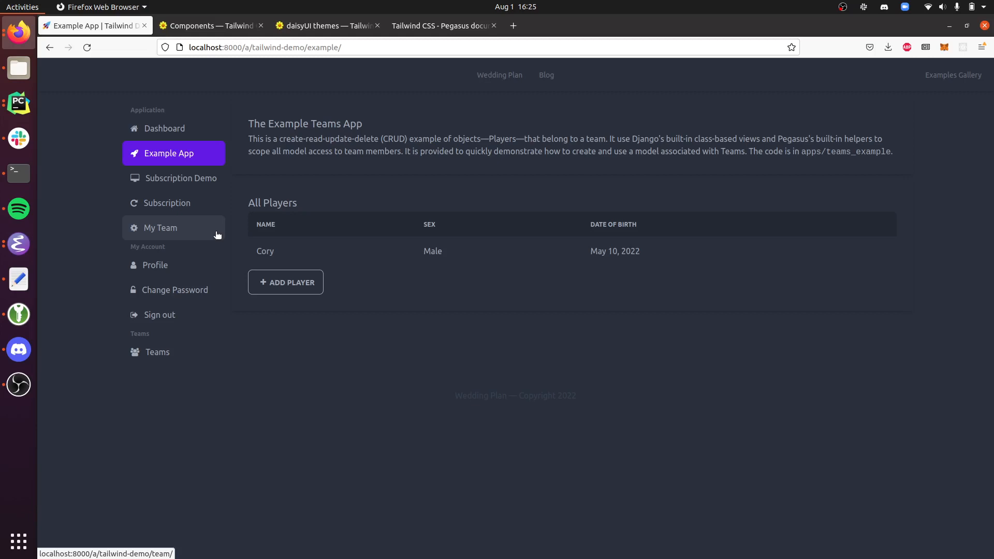
{"action": "mouse_move", "coordinate": [428, 272]}
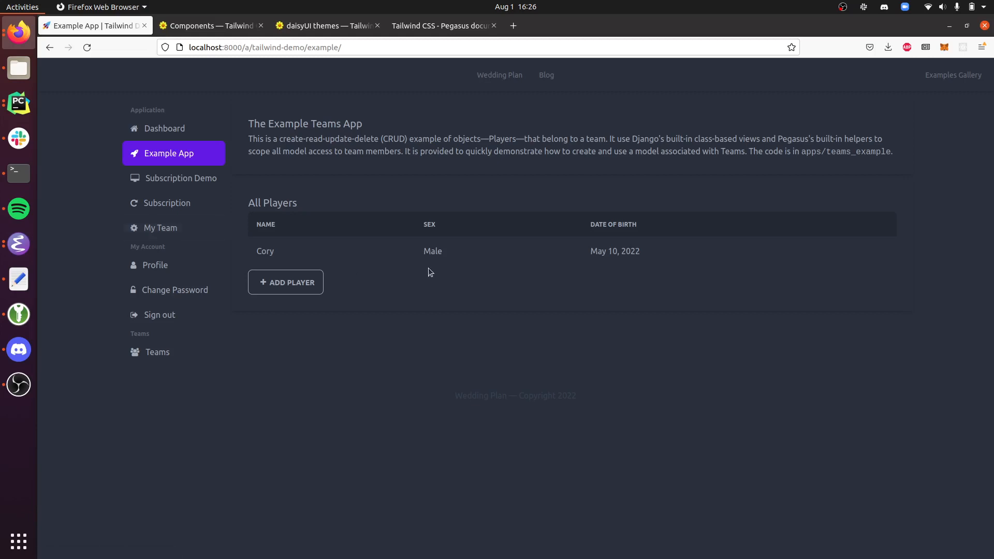
{"action": "mouse_move", "coordinate": [631, 176]}
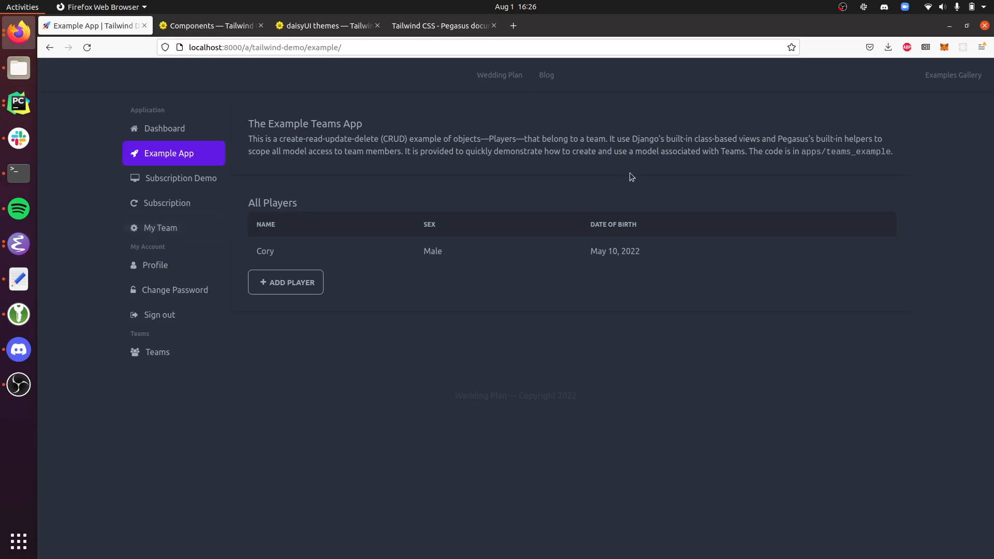
{"action": "mouse_move", "coordinate": [639, 174]}
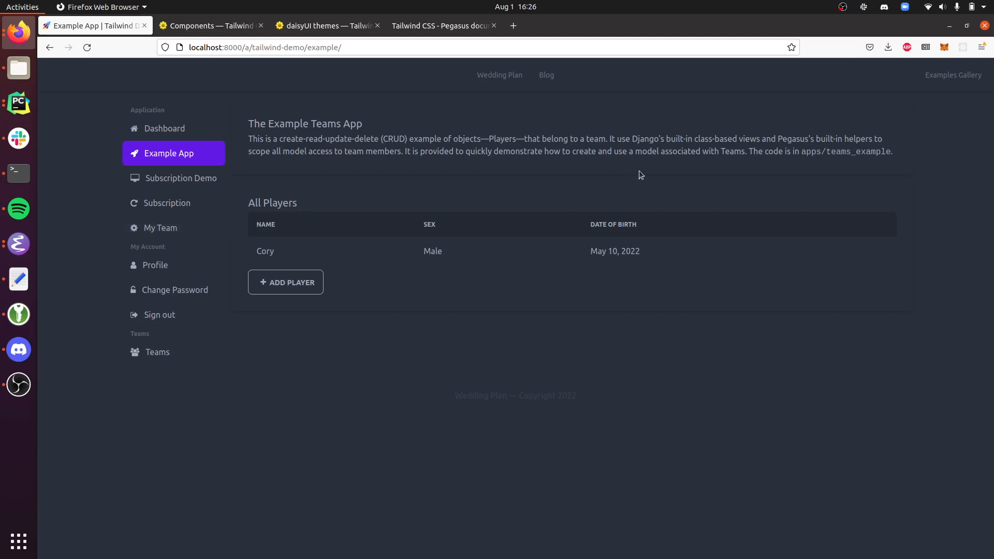
{"action": "mouse_move", "coordinate": [831, 85]}
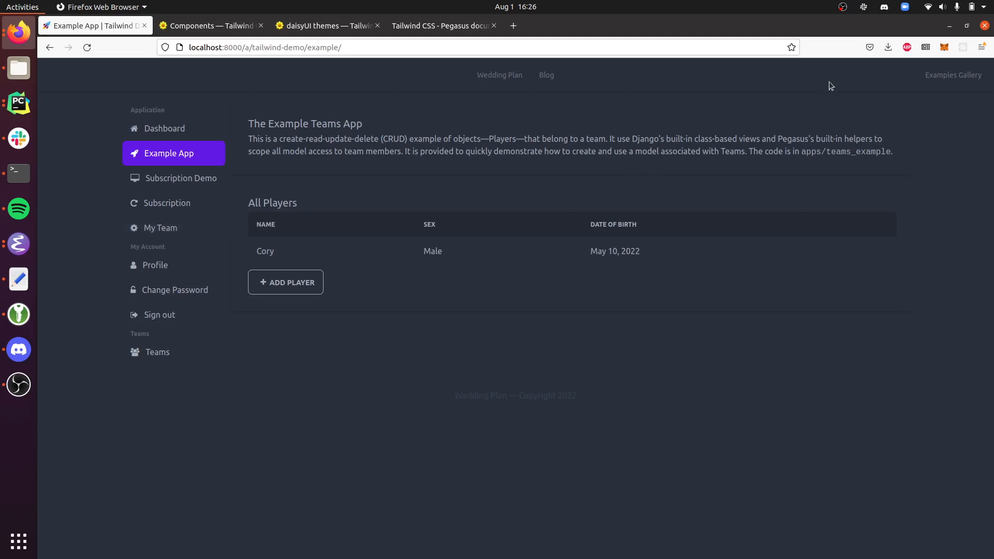